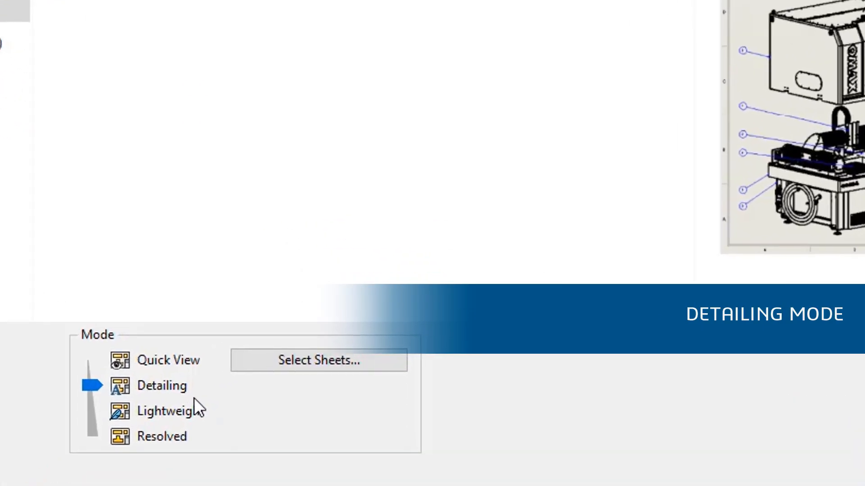
Load all sheets of the 314000 Core Table drawing and open it in Detailing mode.
click(317, 360)
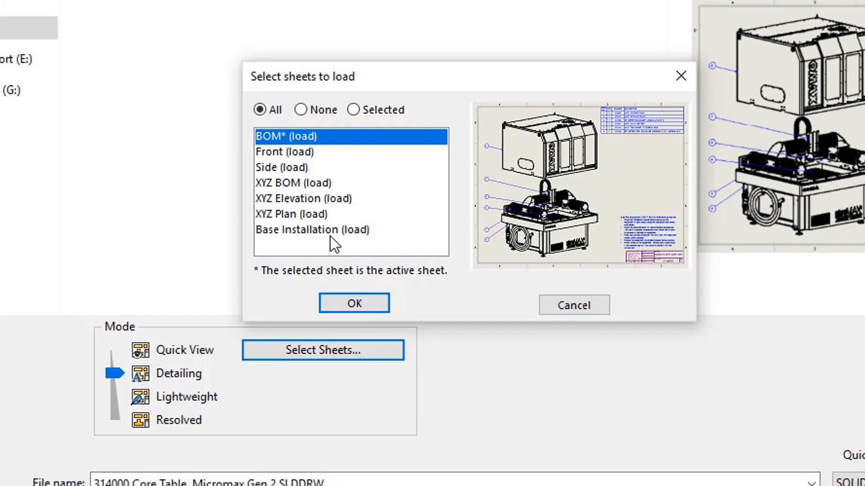
click(354, 303)
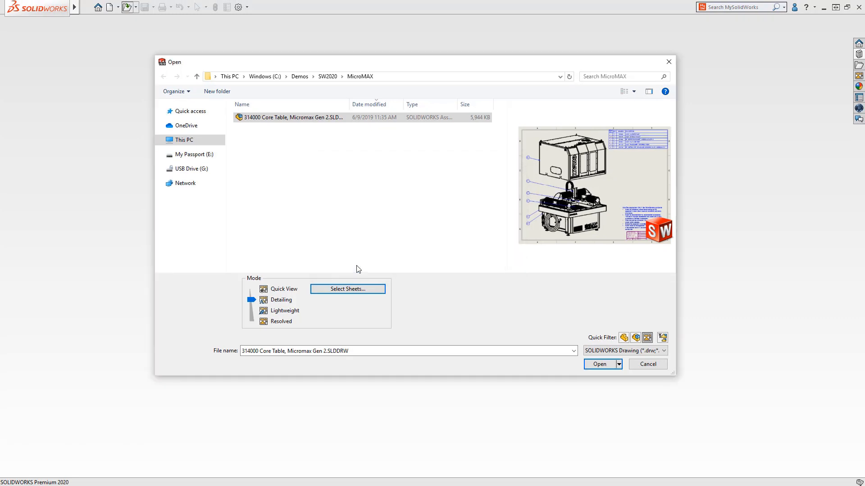
click(599, 363)
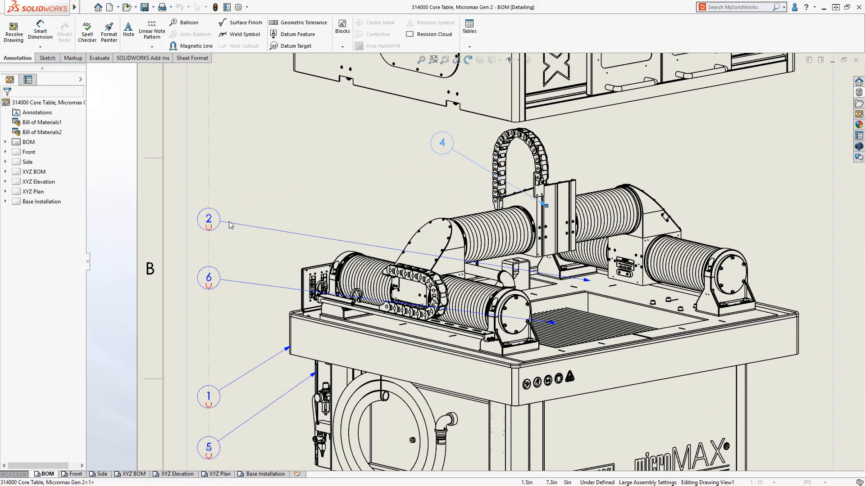
Move balloon 2 to the machine's upper right, then zoom into the Base Installation hole callout.
drag(209, 218, 667, 142)
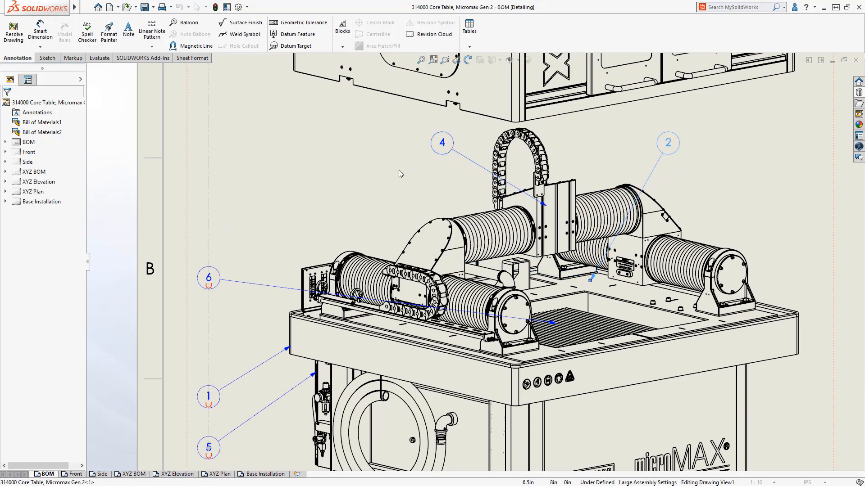
click(265, 474)
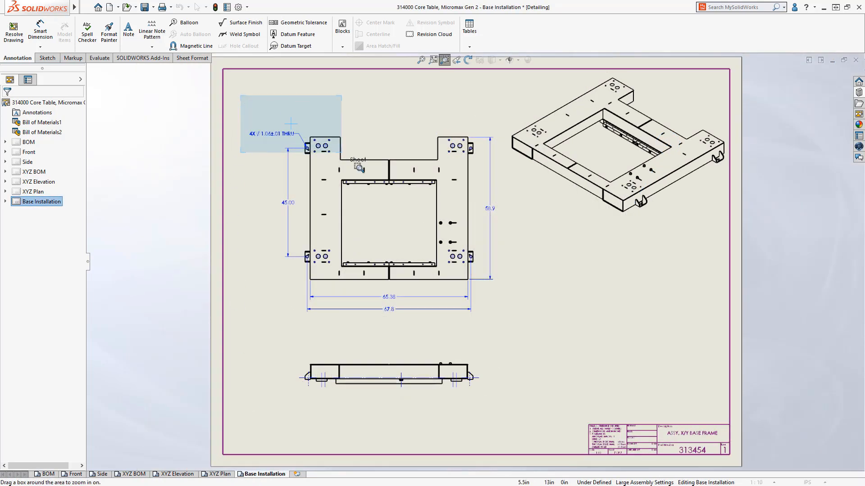
click(40, 29)
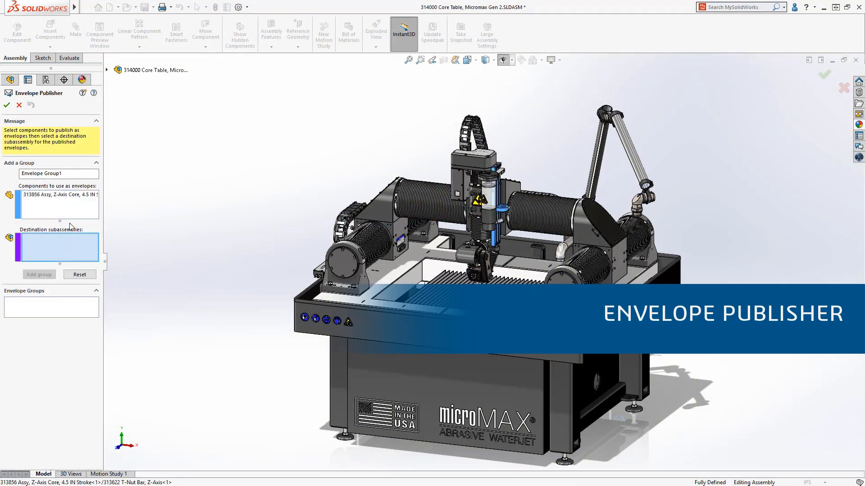
Add the Z-Axis Core envelope group with Scissor Plumbing as the destination subassembly.
click(107, 70)
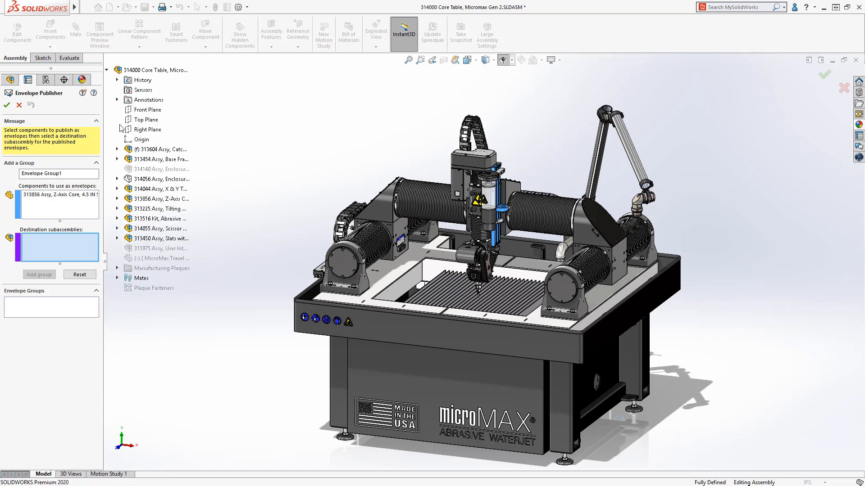
click(161, 228)
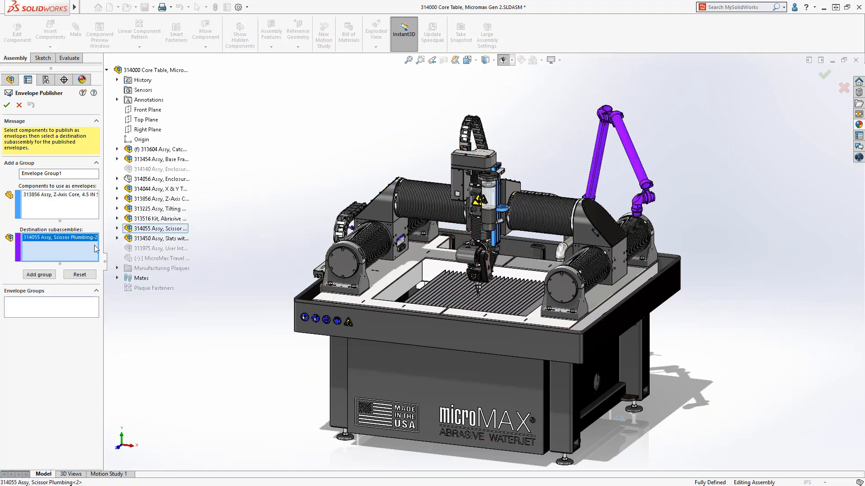
click(39, 274)
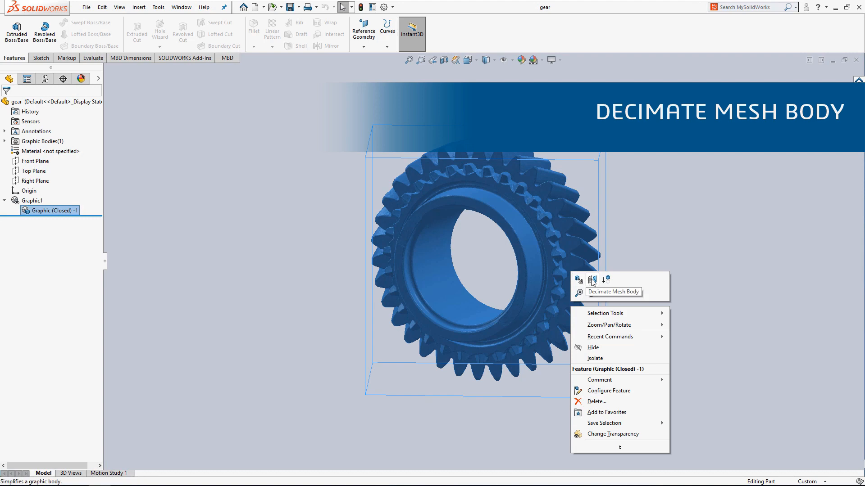
Run Decimate Mesh Body on the gear's graphic mesh body.
click(592, 280)
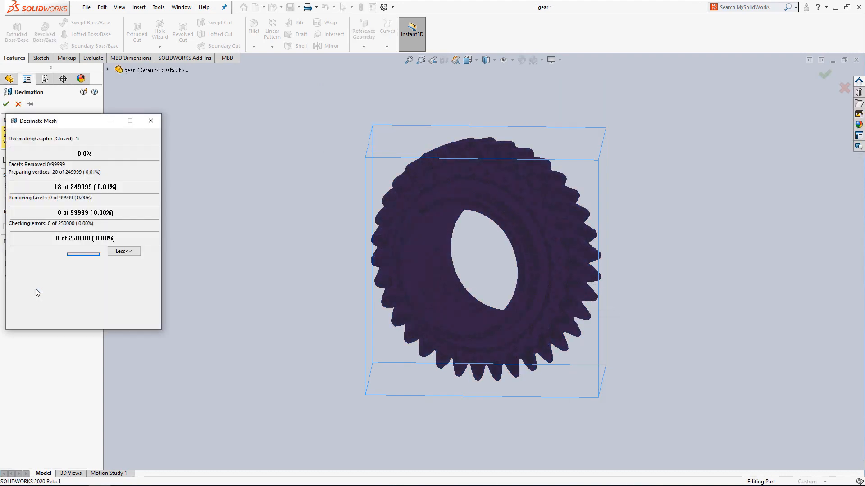